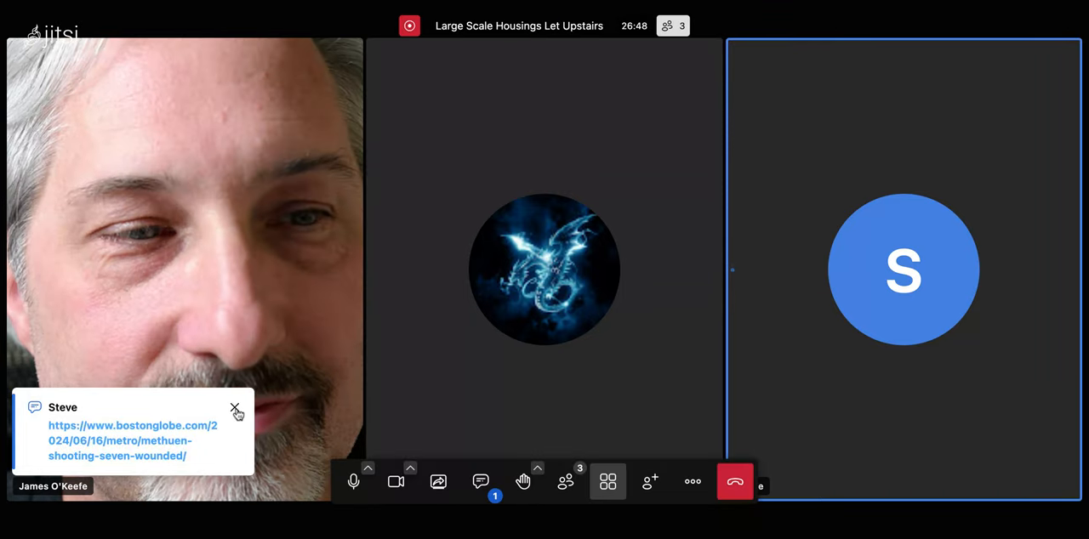
Dismiss the chat notification with the shared news link to clear the participant videos.
{"action": "left_click", "coordinate": [237, 408]}
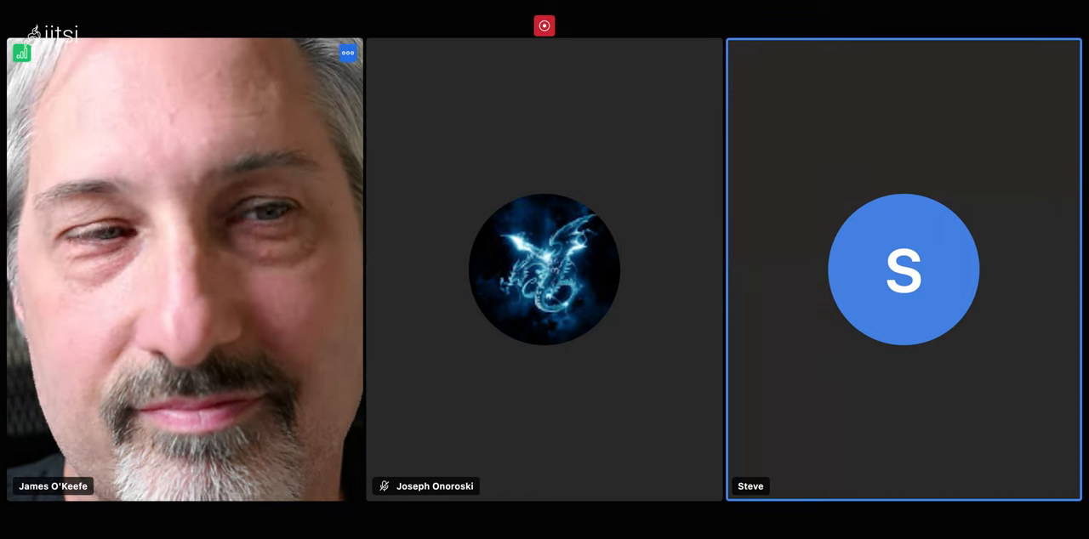
{"action": "left_click", "coordinate": [545, 268]}
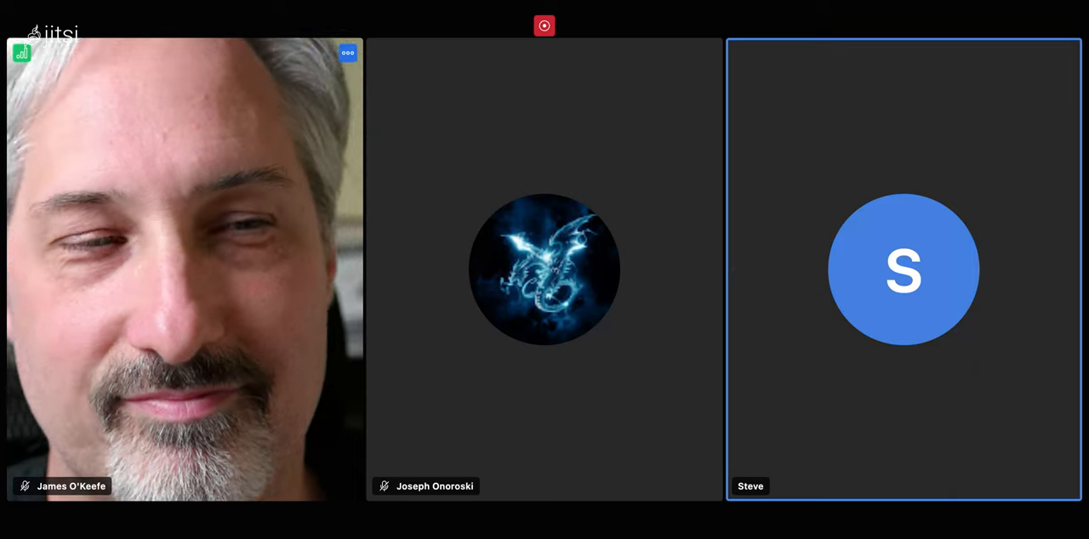
{"action": "mouse_move", "coordinate": [333, 504]}
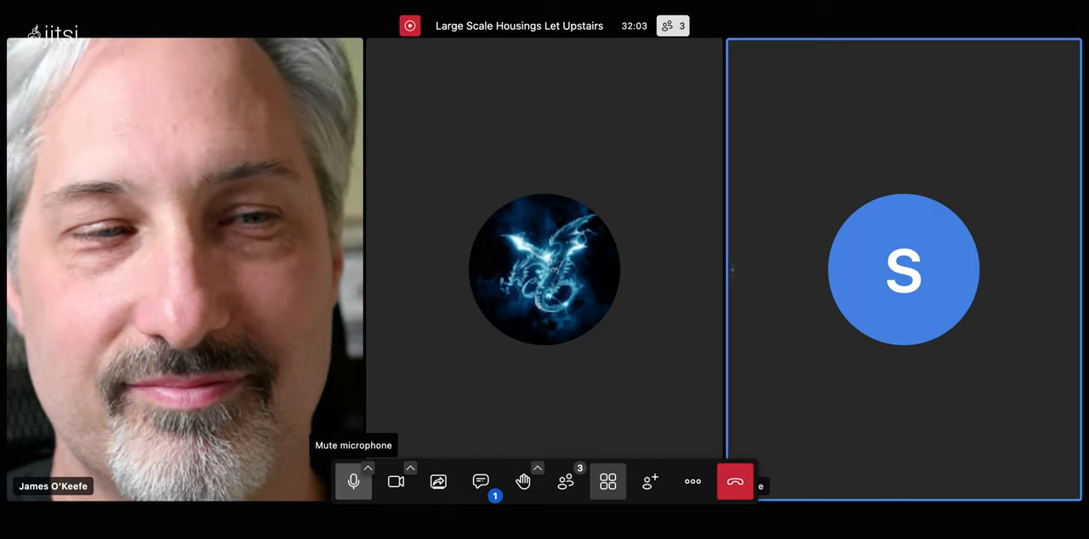
{"action": "left_click", "coordinate": [352, 481]}
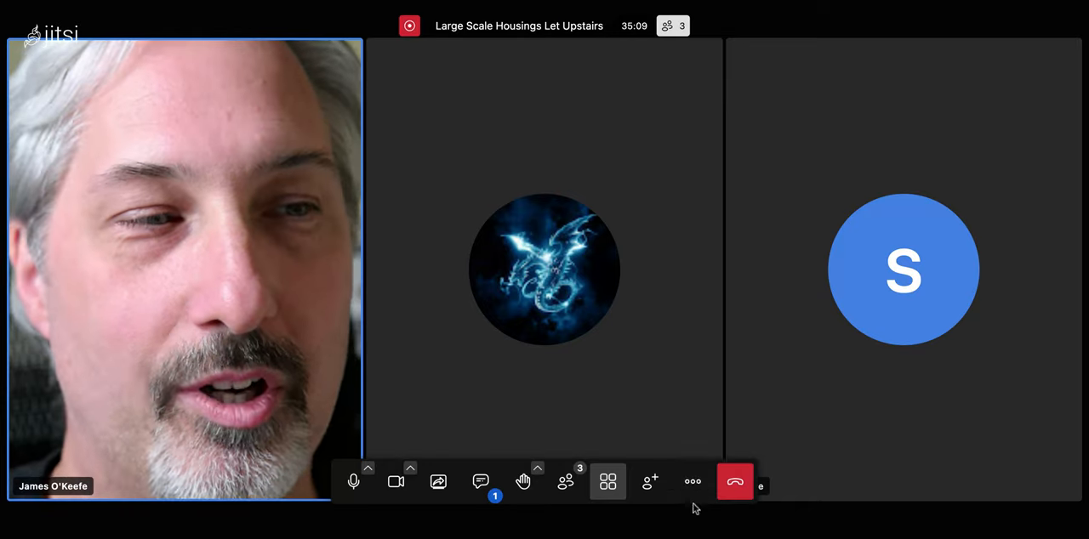
Reveal the More actions menu listing Stop recording and share video.
{"action": "left_click", "coordinate": [692, 481]}
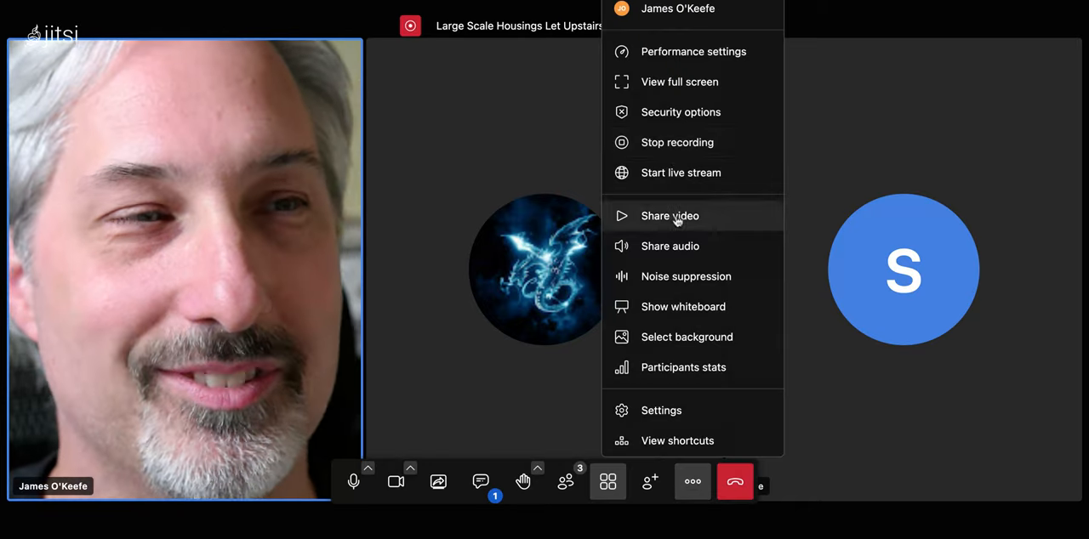
{"action": "mouse_move", "coordinate": [674, 162]}
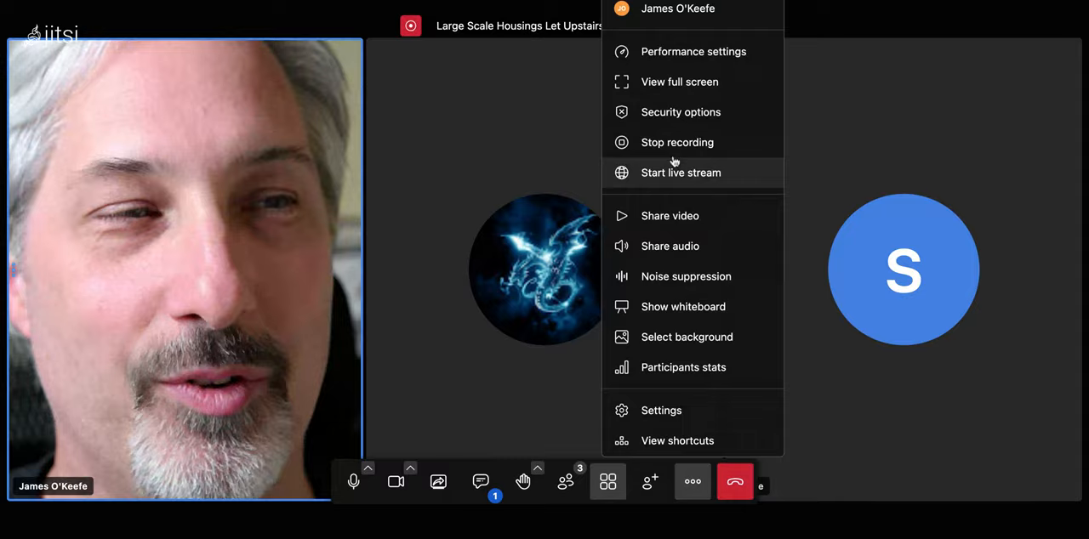